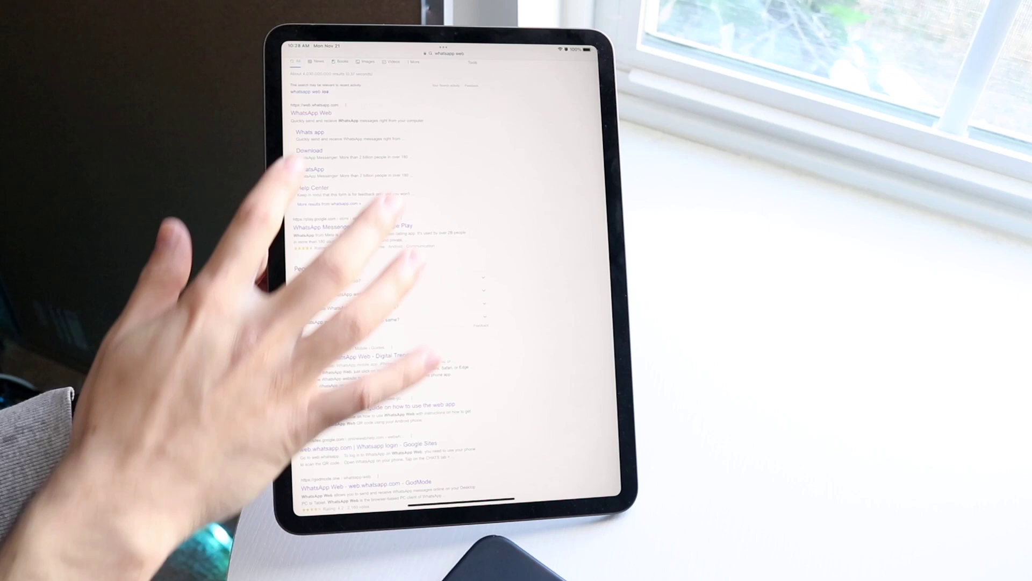
- Go to web.whatsapp.com from the 'whatsapp web' search results in Safari
click(312, 113)
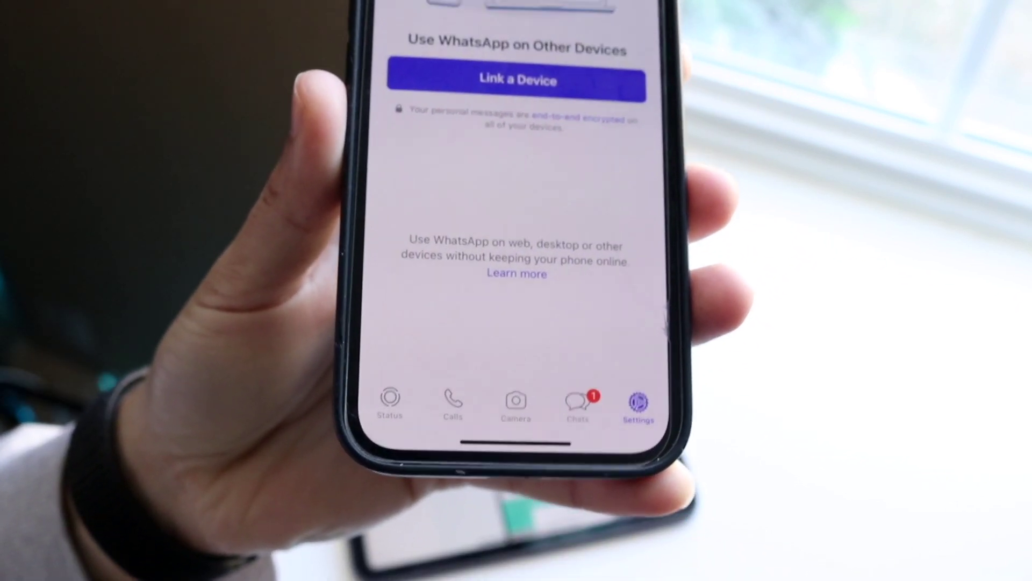
- Choose 'Link a Device' in Linked Devices, reaching the 'Confirm It's You' Face ID prompt
click(519, 81)
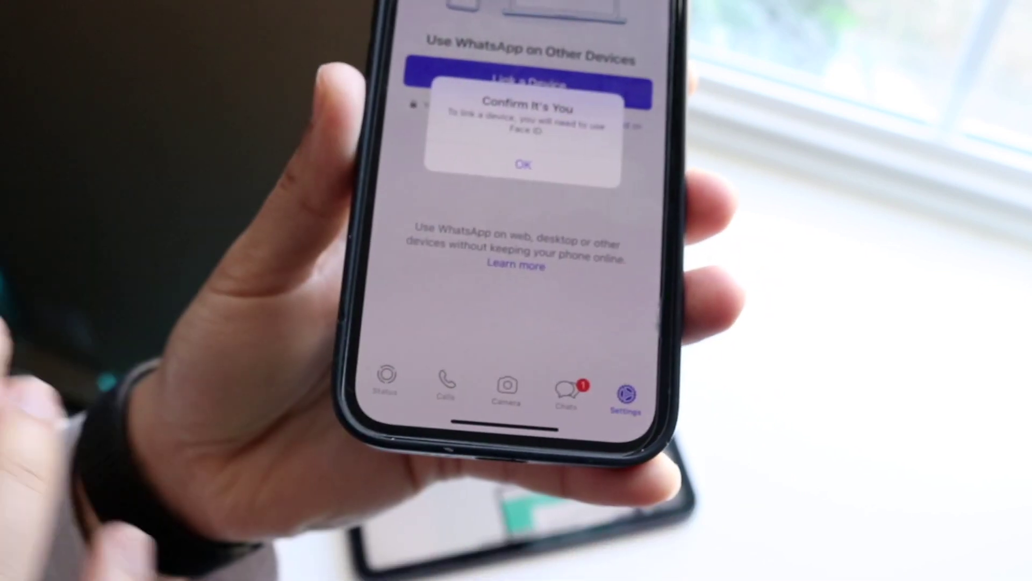